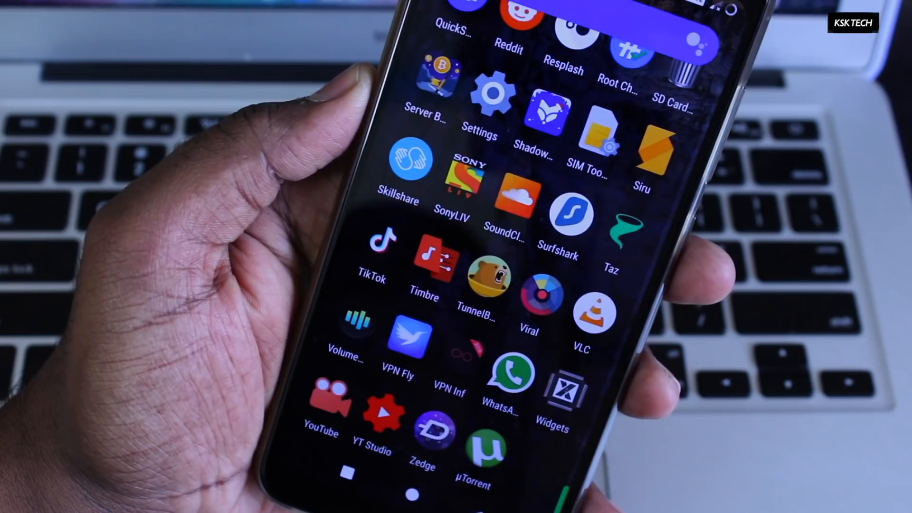
Step: Clear all recent apps from Recents and return to the home screen
scroll(down, 3)
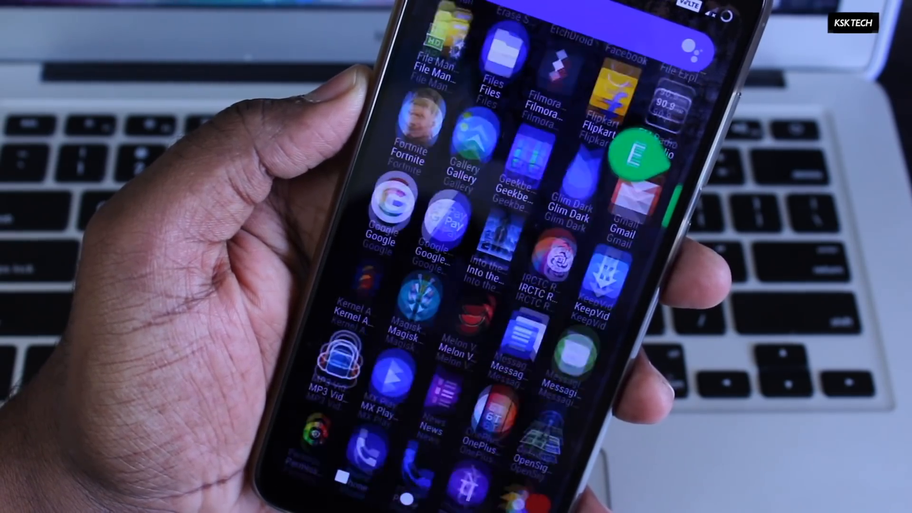
scroll(down, 3)
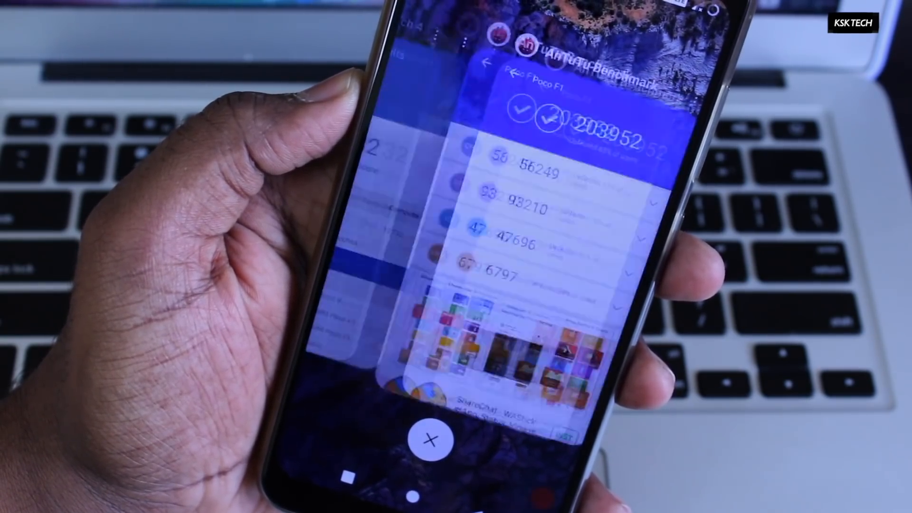
click(432, 440)
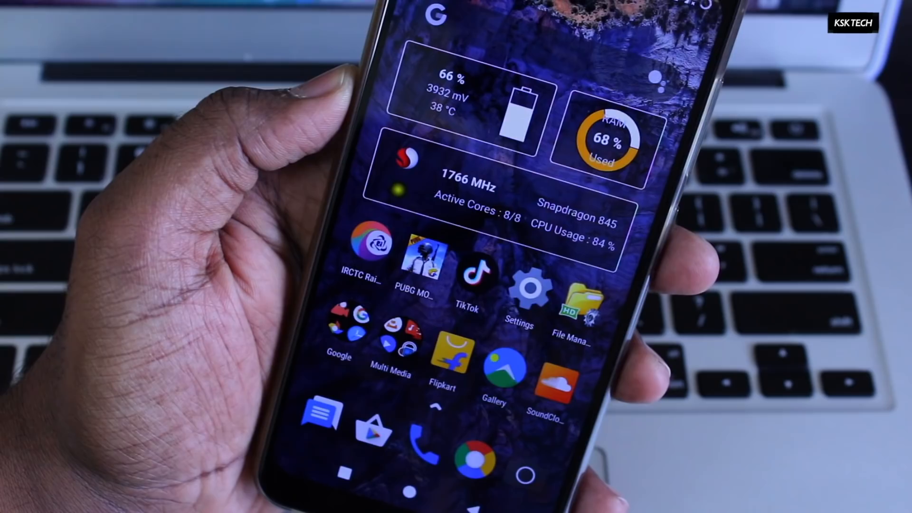
click(571, 297)
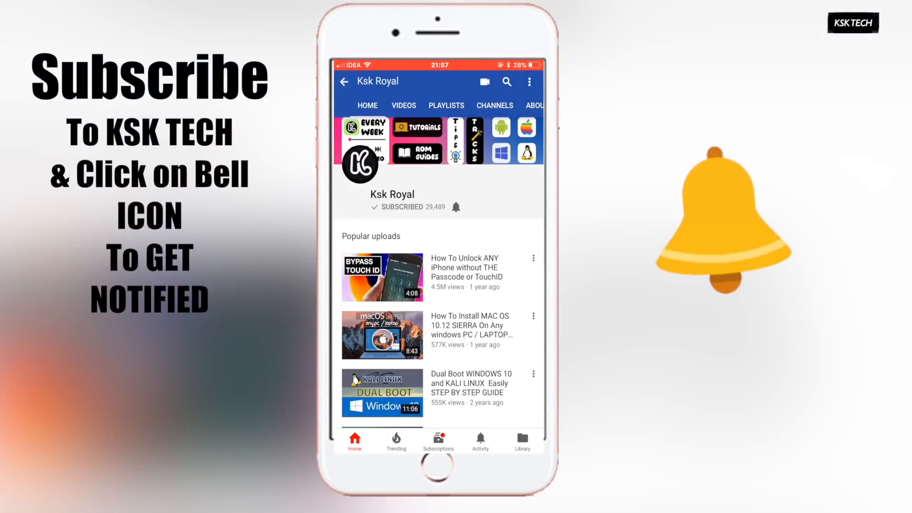
click(457, 207)
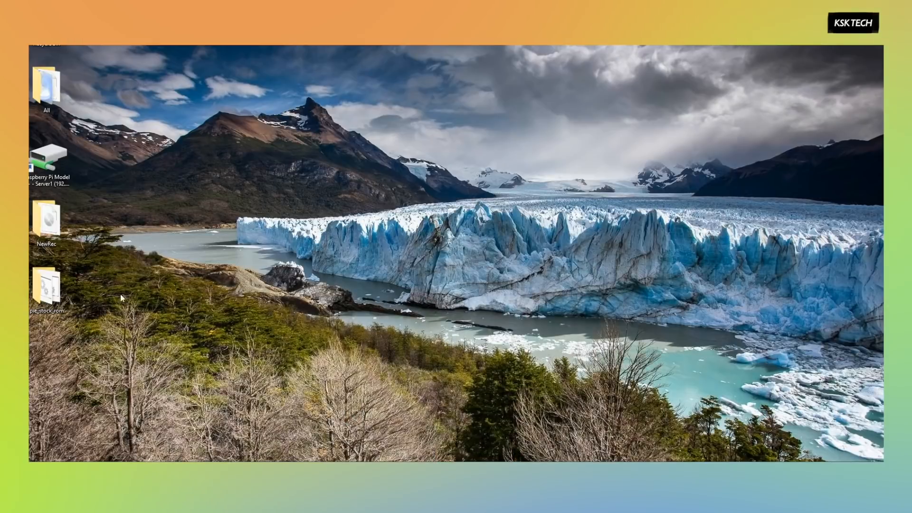
Step: Open the NewRec folder and extract platform-tools-latest-windows.zip
double_click(46, 222)
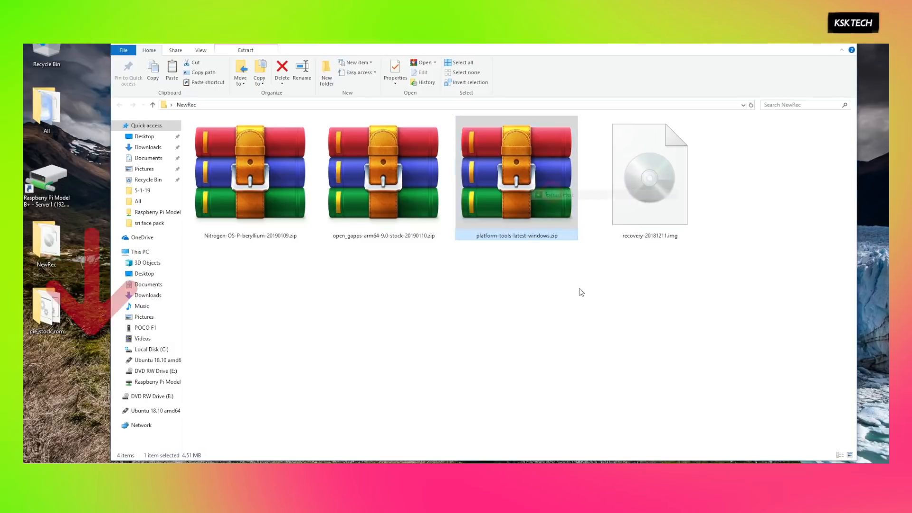
double_click(516, 177)
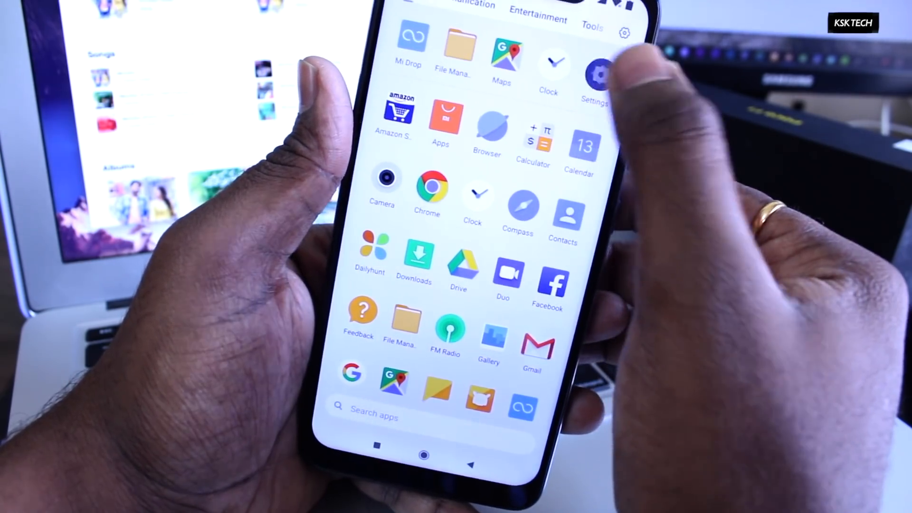
Step: View About phone showing the POCO F1 model and MIUI Global 10.1 stable
click(600, 74)
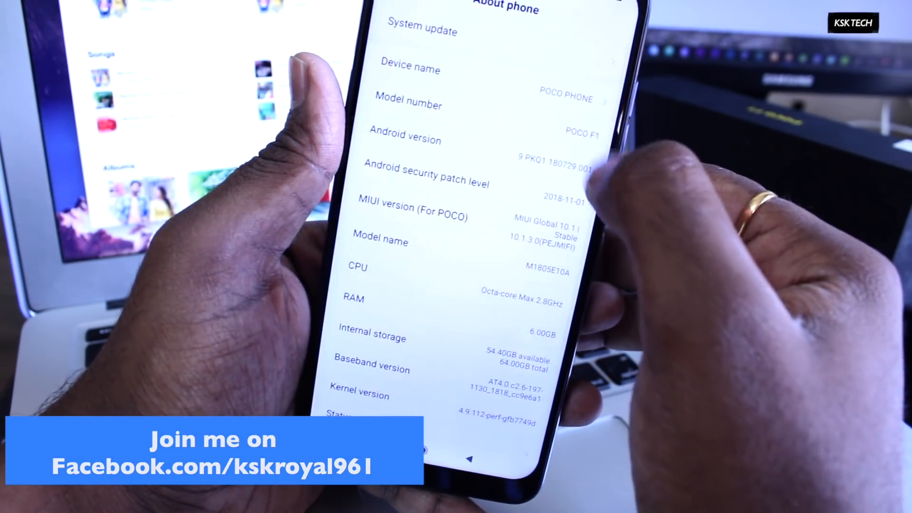
scroll(down, 3)
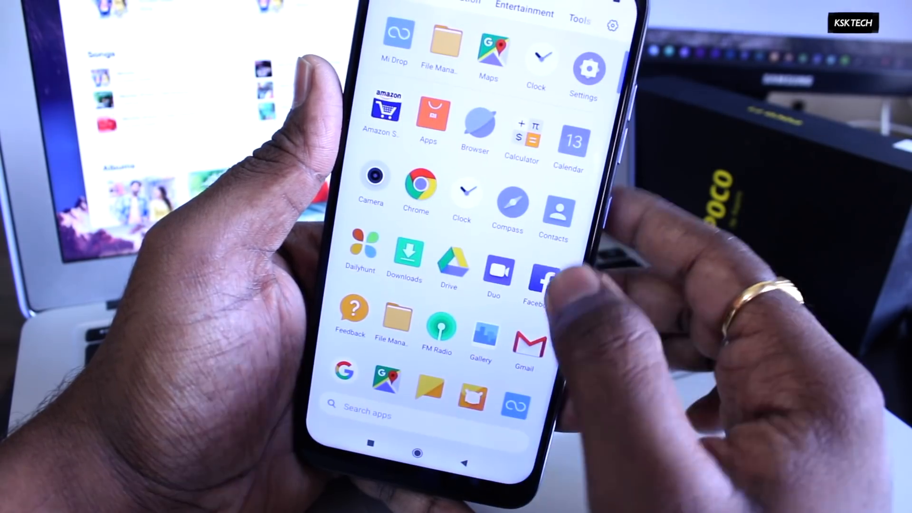
click(417, 454)
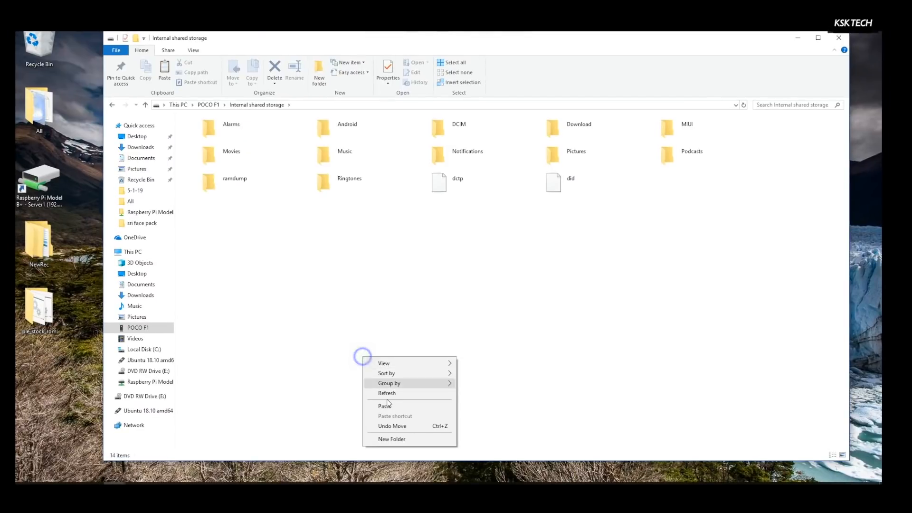
Step: Paste the ROM and GApps files into the POCO F1's internal shared storage
click(389, 373)
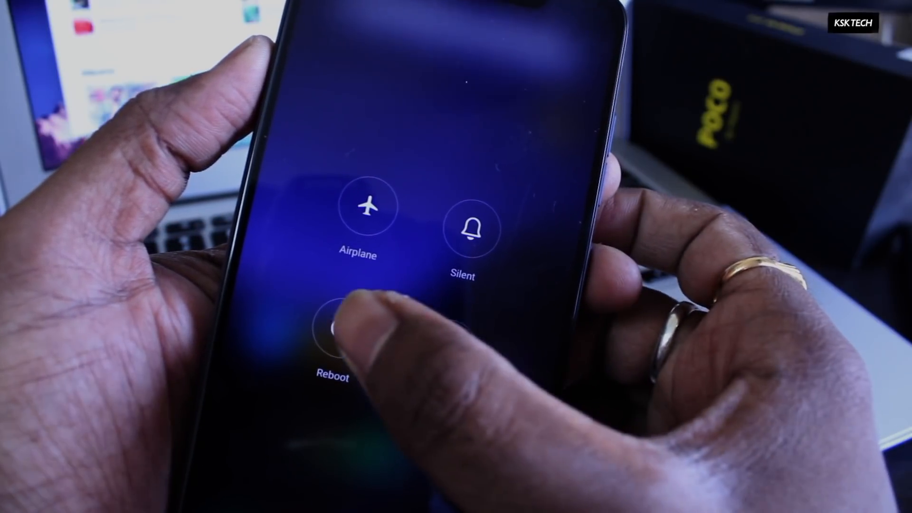
Step: Reboot the phone from the power menu into Fastboot mode
click(343, 326)
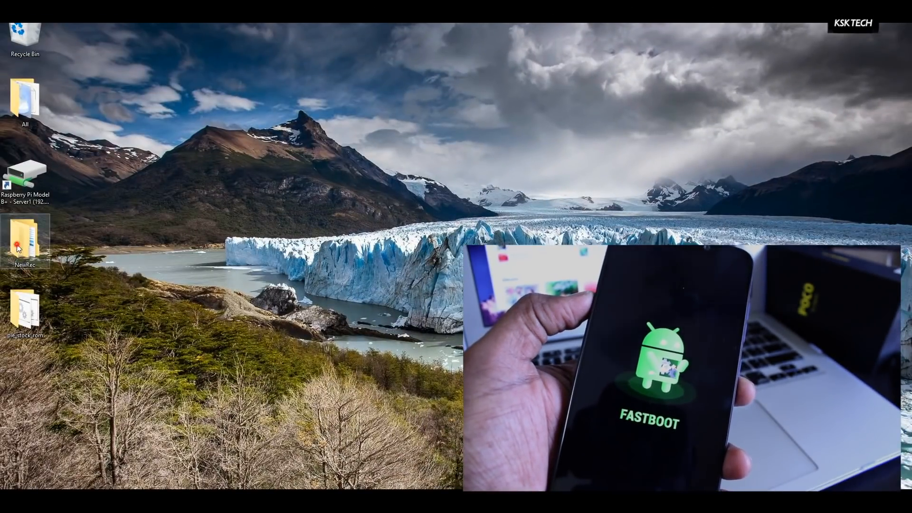
Step: Confirm the POCO F1 is detected with 'fastboot devices' from the NewRec folder
double_click(24, 239)
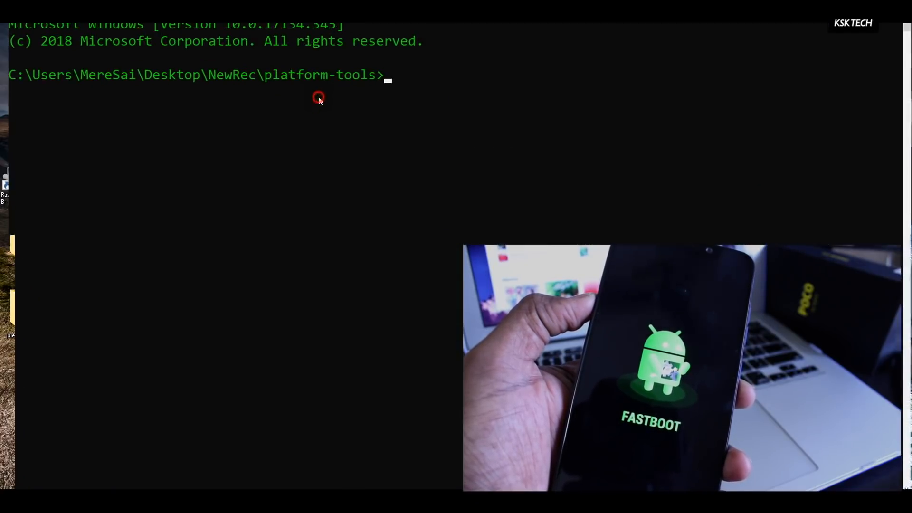
text(f)
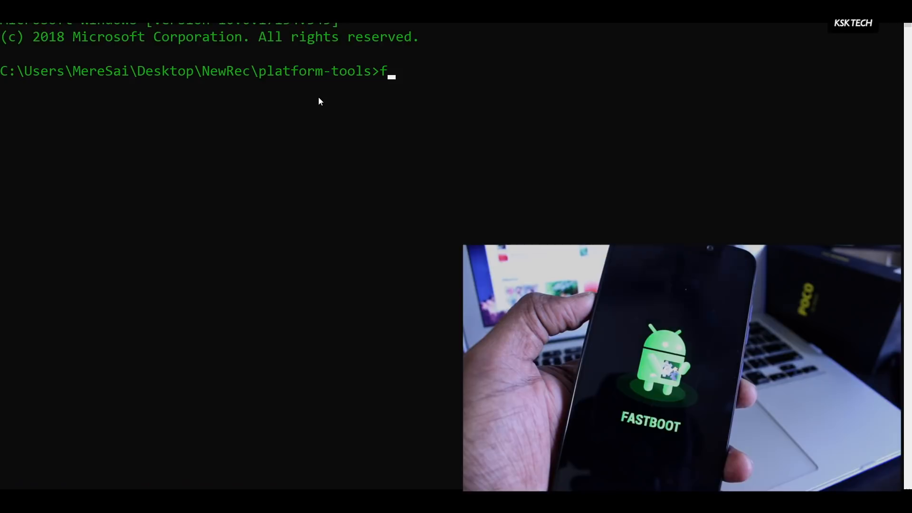
text(astboot)
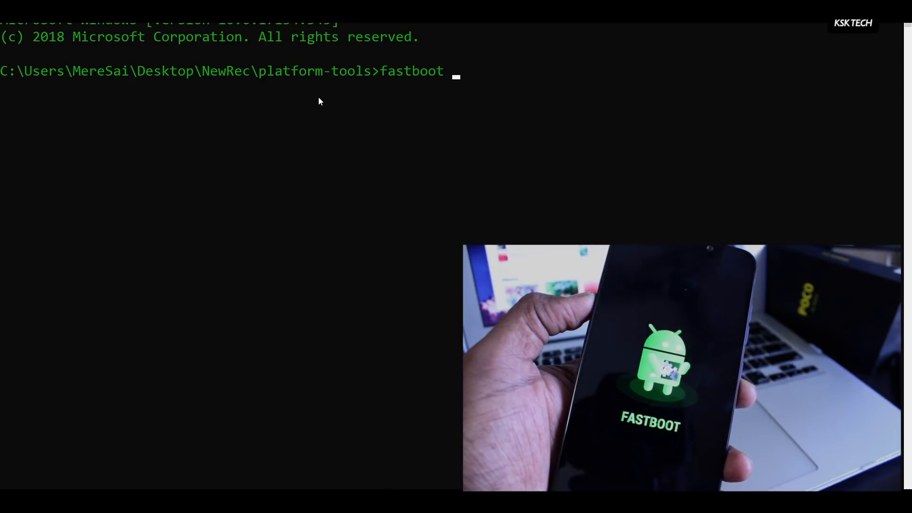
text(devices)
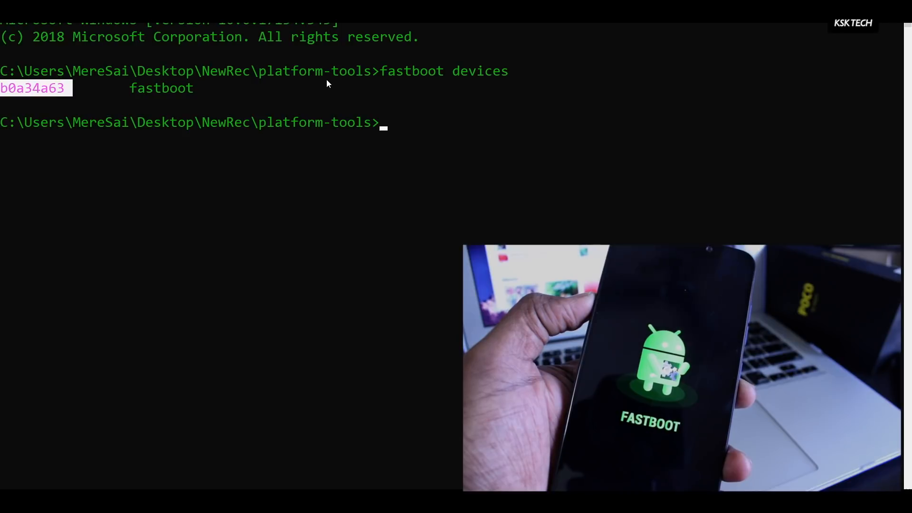
Step: Flash recovery-20181211.img as recovery and boot the phone into it
text(fastboot flash re)
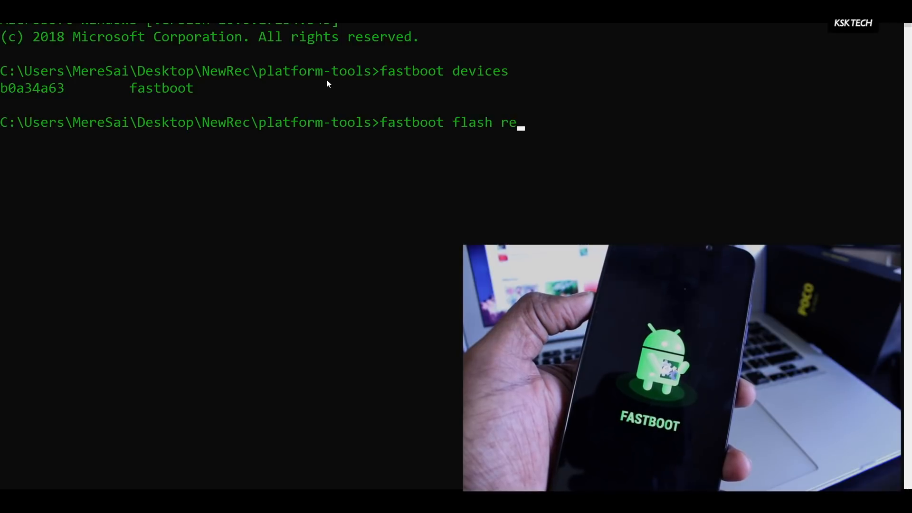
text(covery recovery-20181211.img)
text(fas)
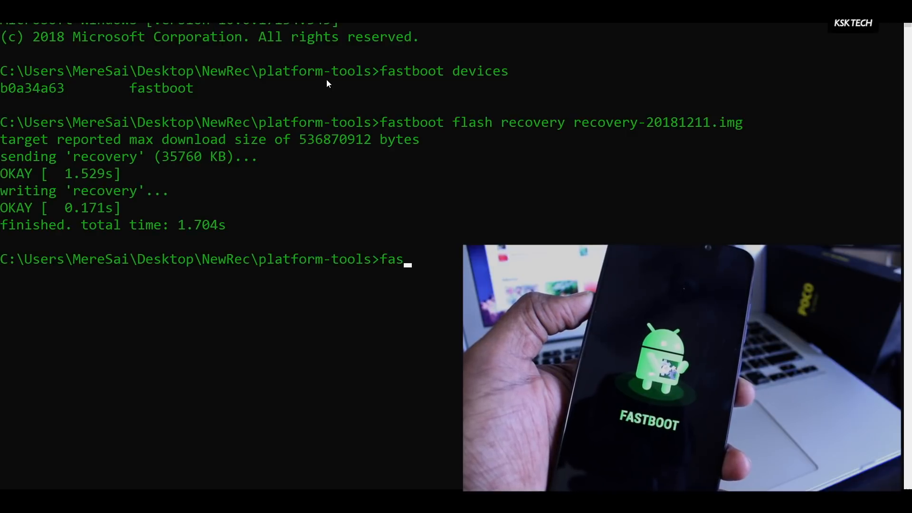
text(tboot)
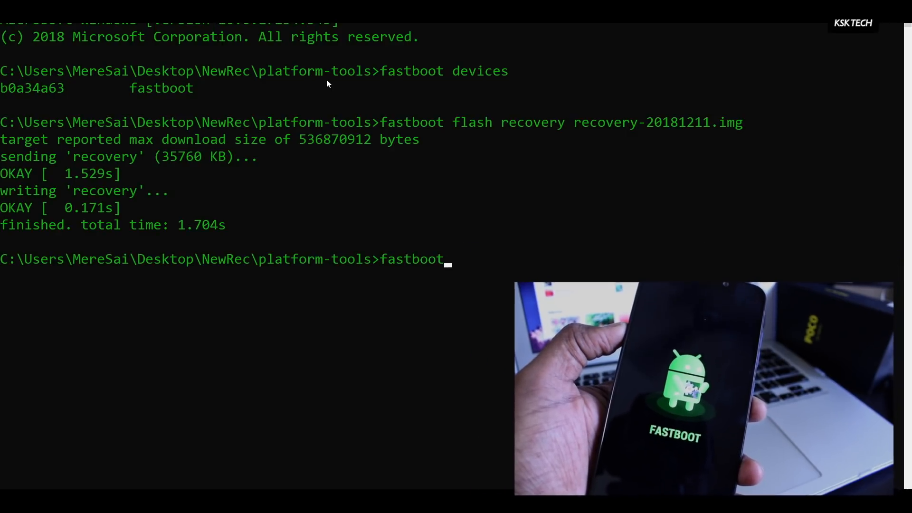
text(boot)
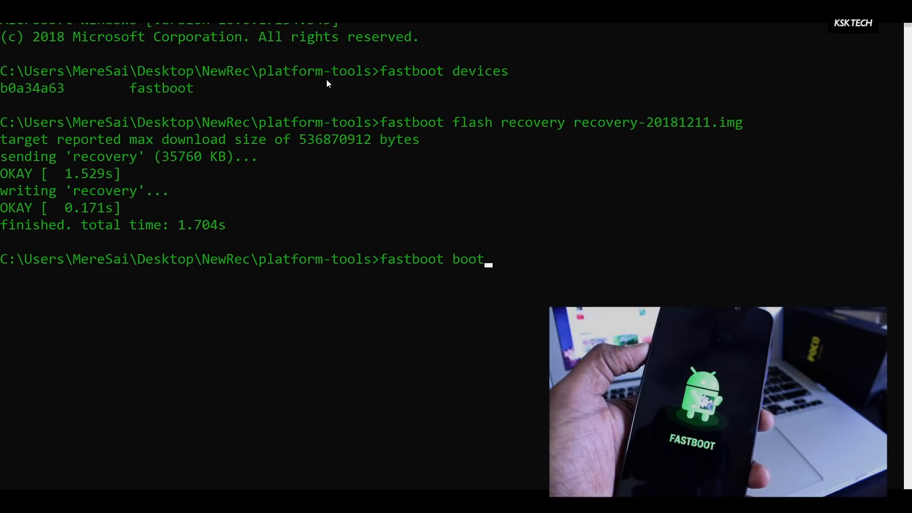
text(recovery-20181211.img)
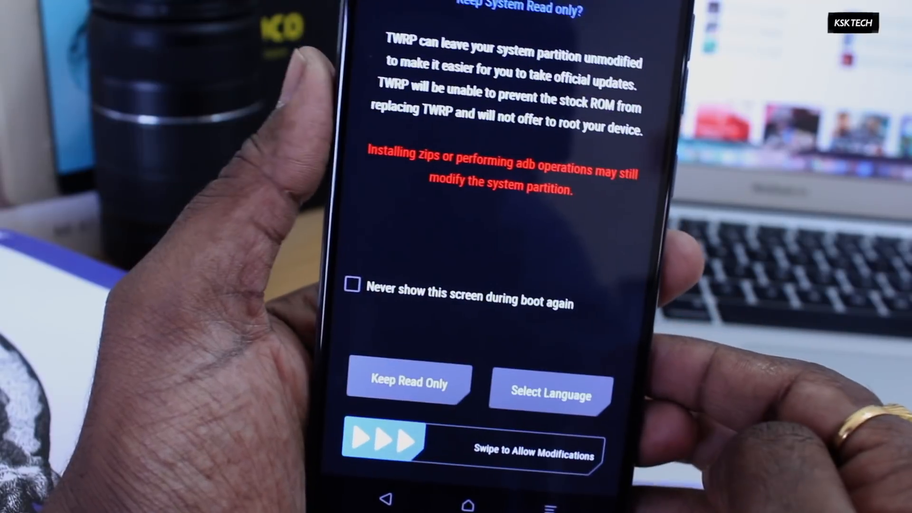
Step: Allow system modifications, factory-reset data and cache, and return to TWRP's main menu
drag(378, 440, 582, 440)
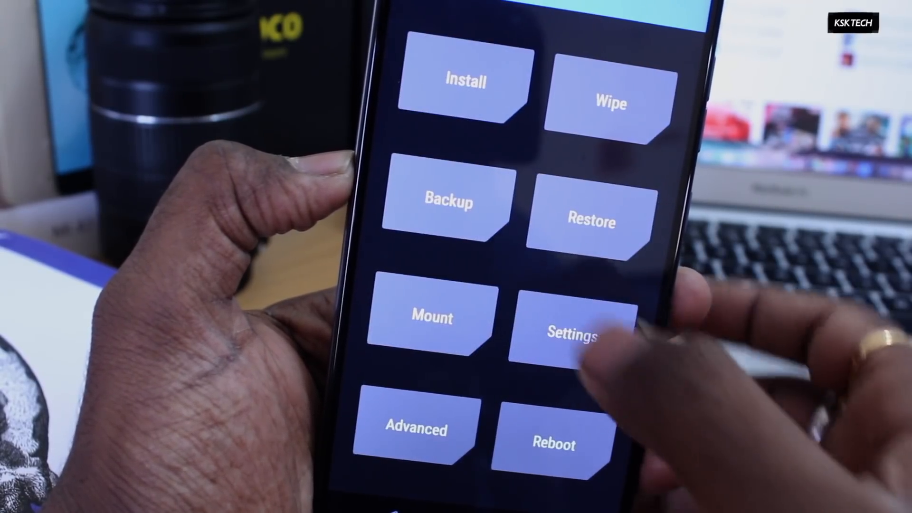
click(447, 202)
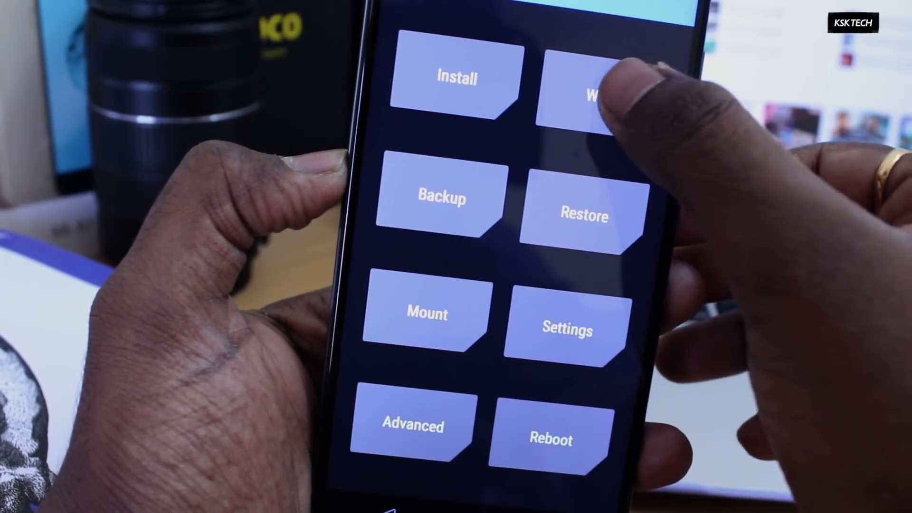
click(590, 91)
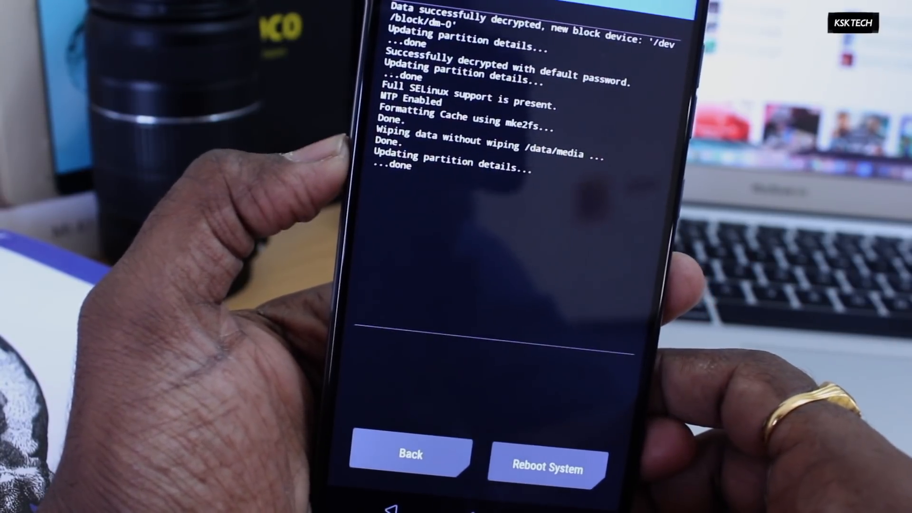
click(410, 456)
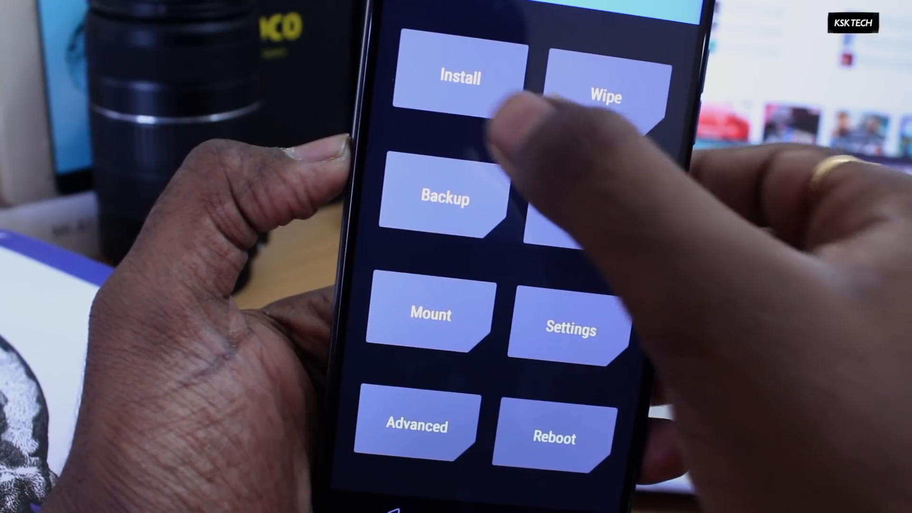
Step: Install the Nitrogen OS and GApps zips, then reboot to system without the TWRP app
click(458, 79)
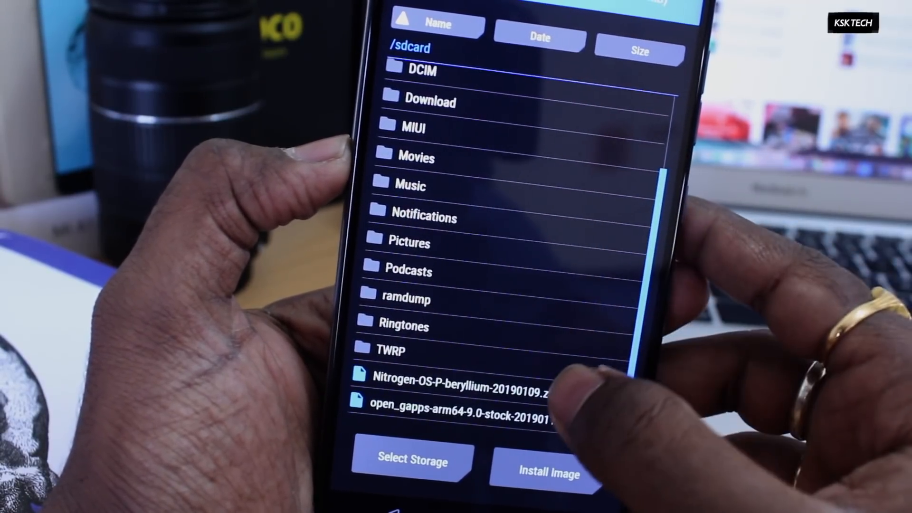
click(472, 391)
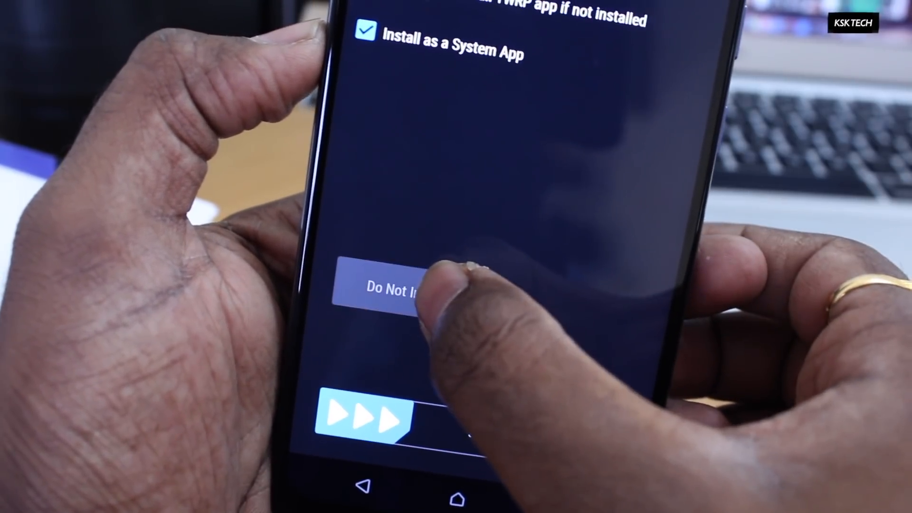
click(392, 287)
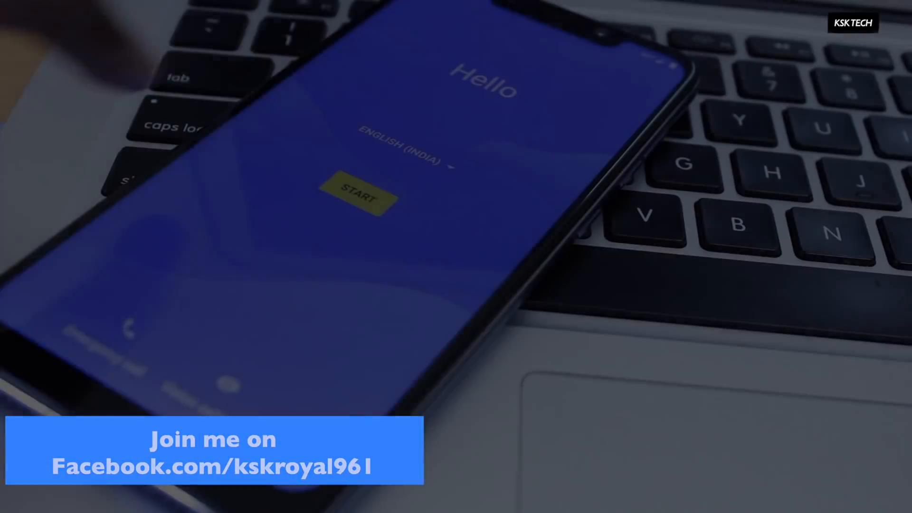
Step: Start setup from the Hello screen and reach the Connect to Wi-Fi page
click(359, 194)
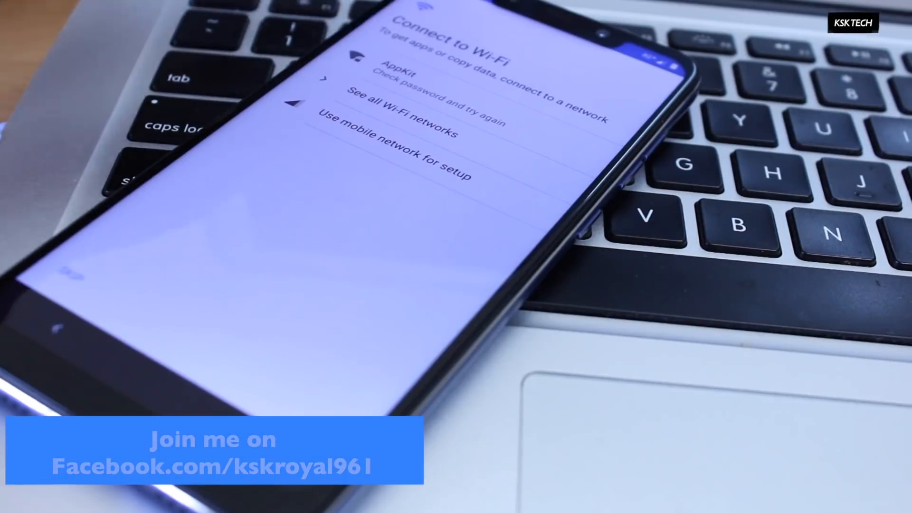